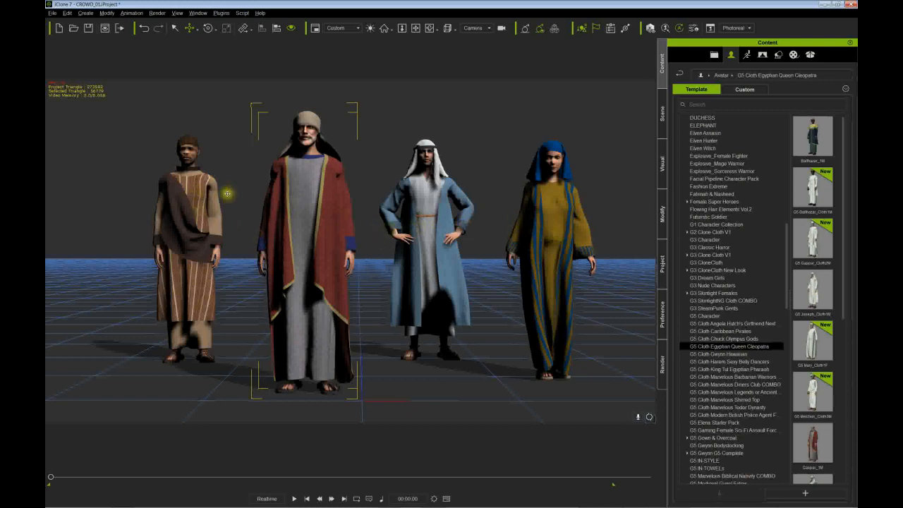
# Open the Render panel to export the crowd as a 1920x1080 PNG sequence
pyautogui.click(194, 210)
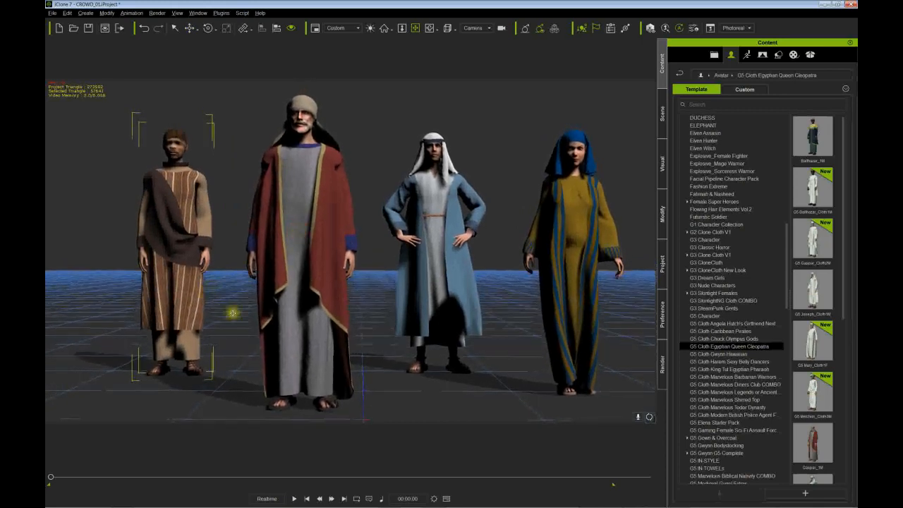
pyautogui.moveTo(500, 348)
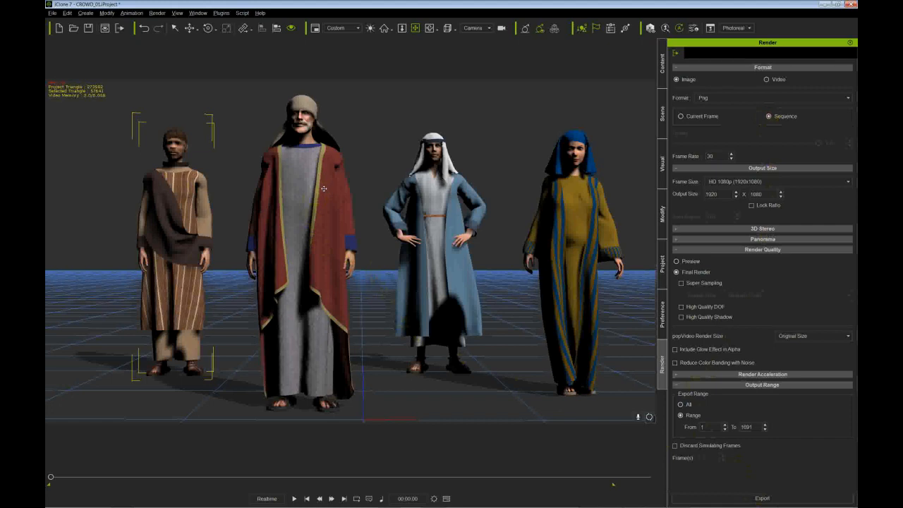
pyautogui.moveTo(333, 187)
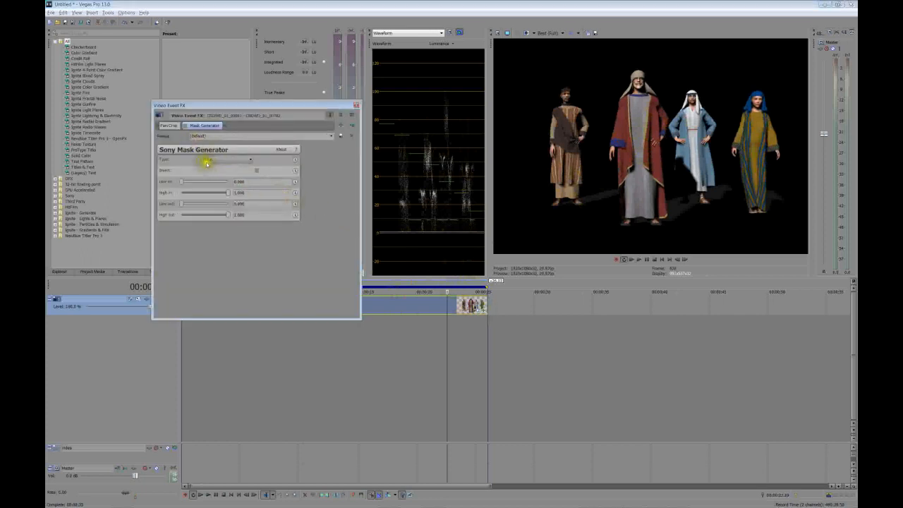
# Choose the Sony Mask Generator's mask type and preset on the crowd clip
pyautogui.click(249, 159)
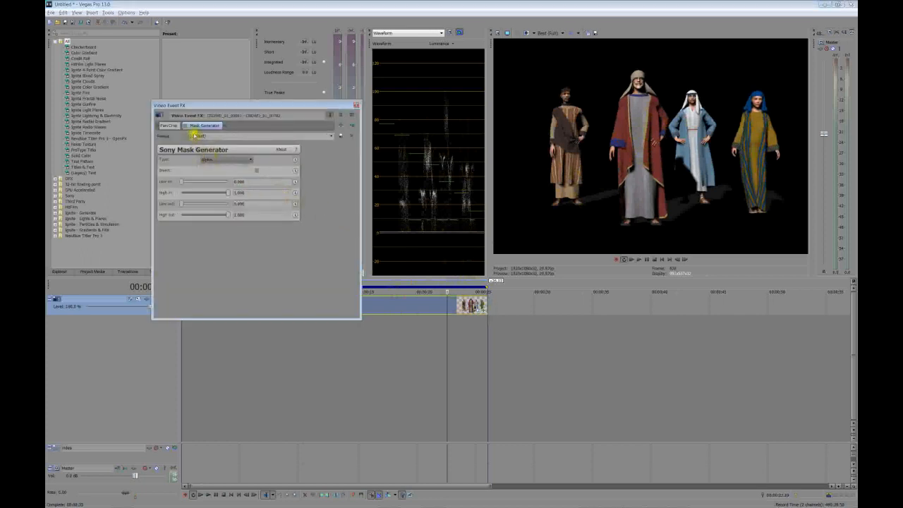
pyautogui.click(185, 125)
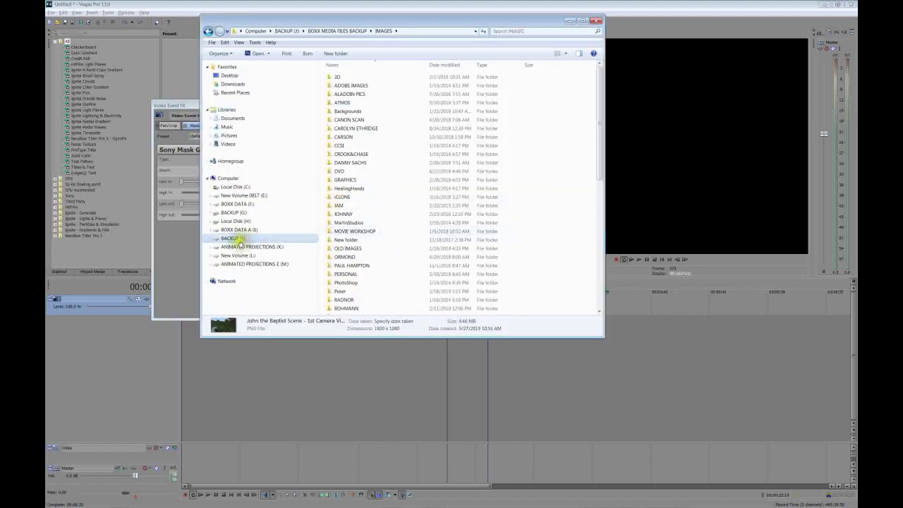
# Browse drive H: through MEDIA FILES and ANIMATION to the RENDERS folder
pyautogui.click(234, 221)
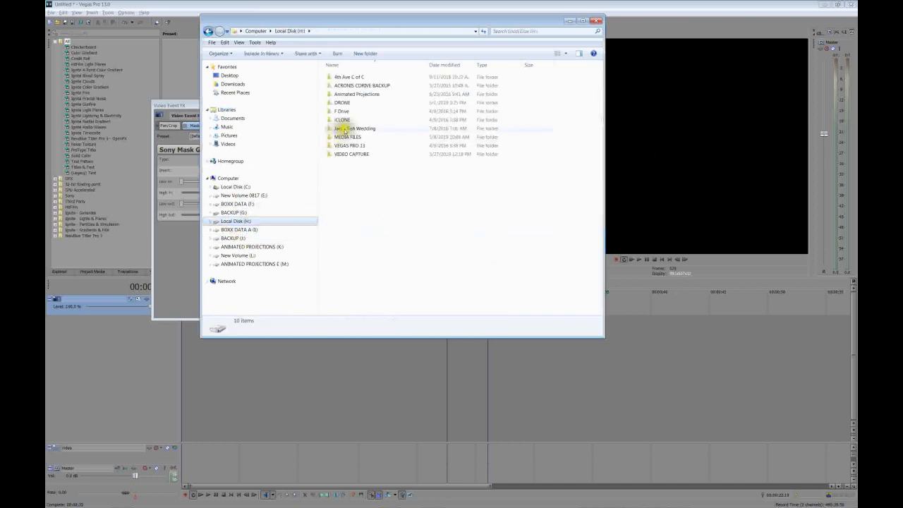
pyautogui.doubleClick(348, 137)
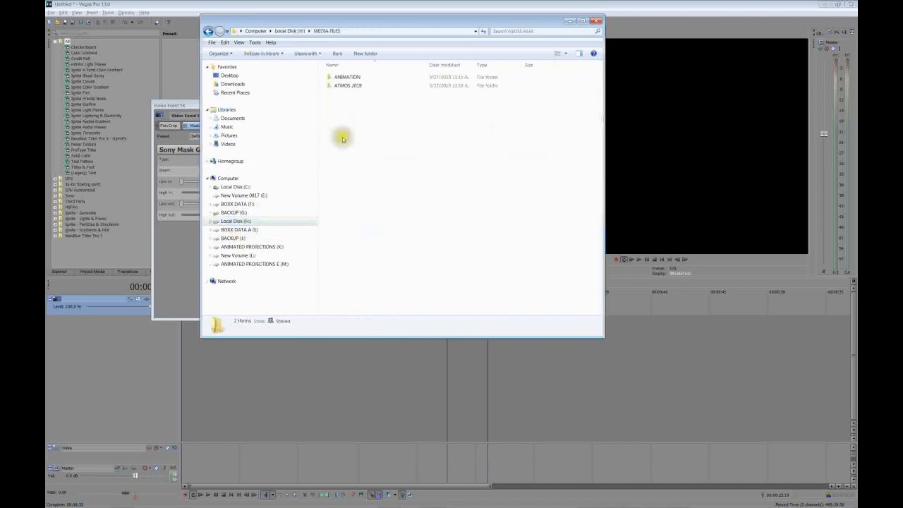
pyautogui.doubleClick(346, 77)
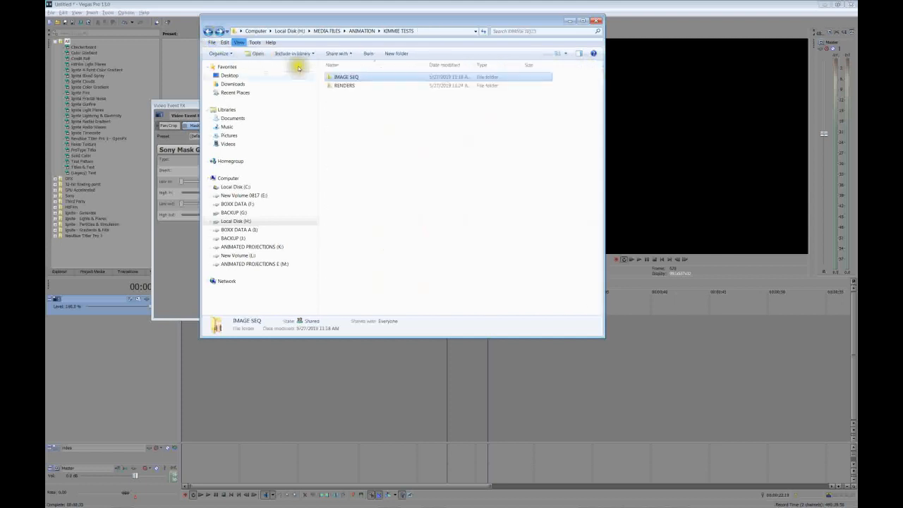
pyautogui.doubleClick(345, 86)
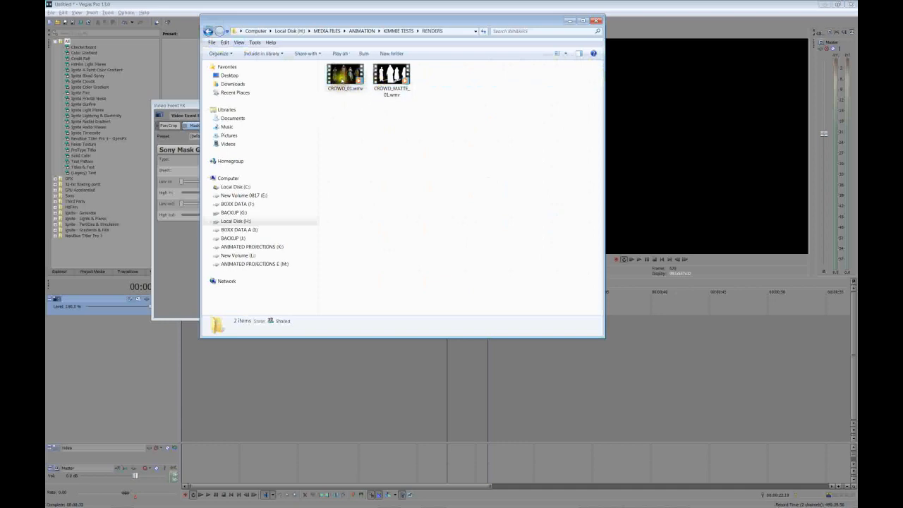
# Play CROWD_01.wmv to preview the crowd render, then close the player
pyautogui.click(345, 74)
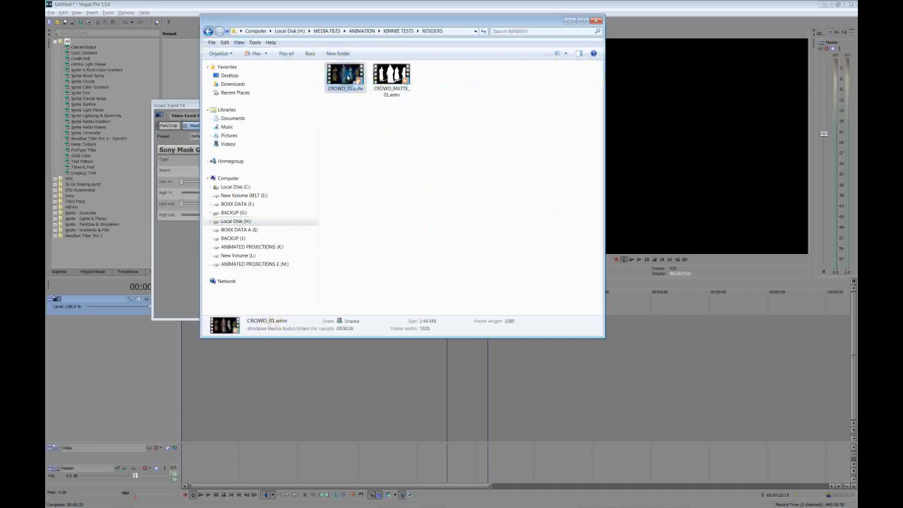
pyautogui.doubleClick(345, 76)
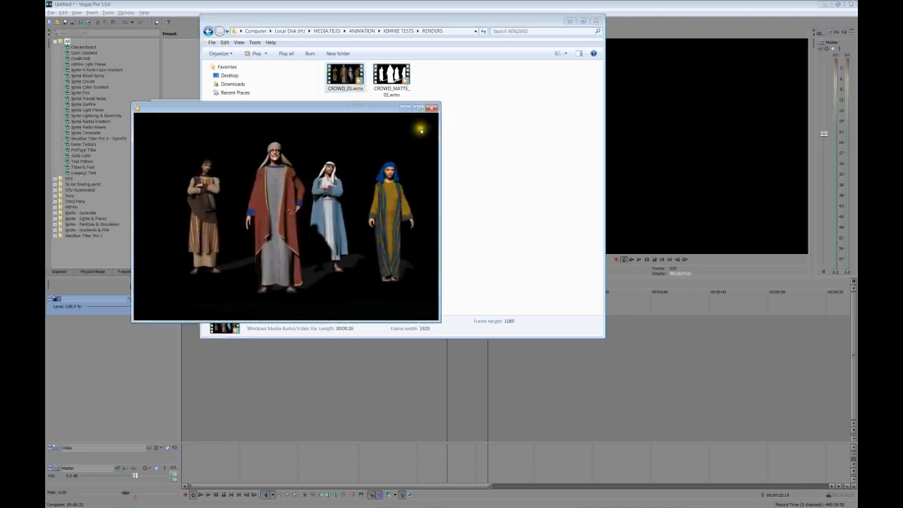
pyautogui.click(433, 108)
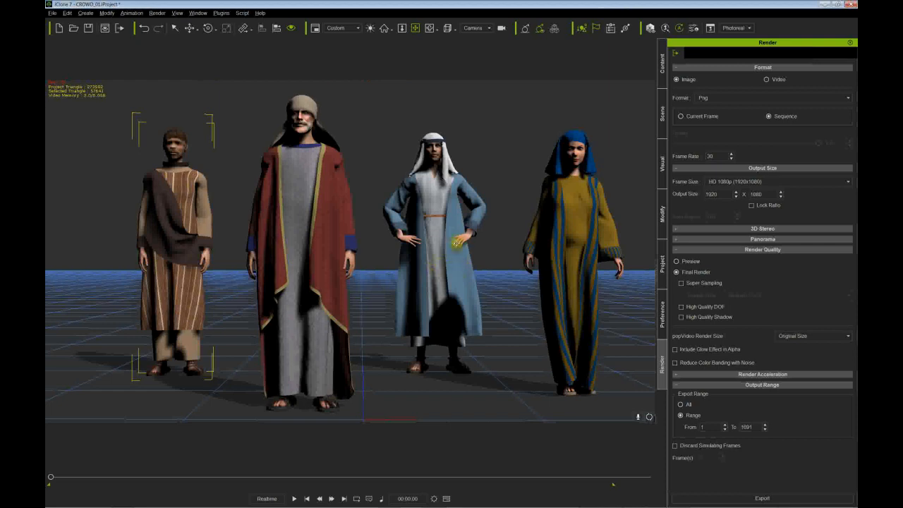
# Switch the viewport to the Preview camera from the camera list
pyautogui.click(474, 28)
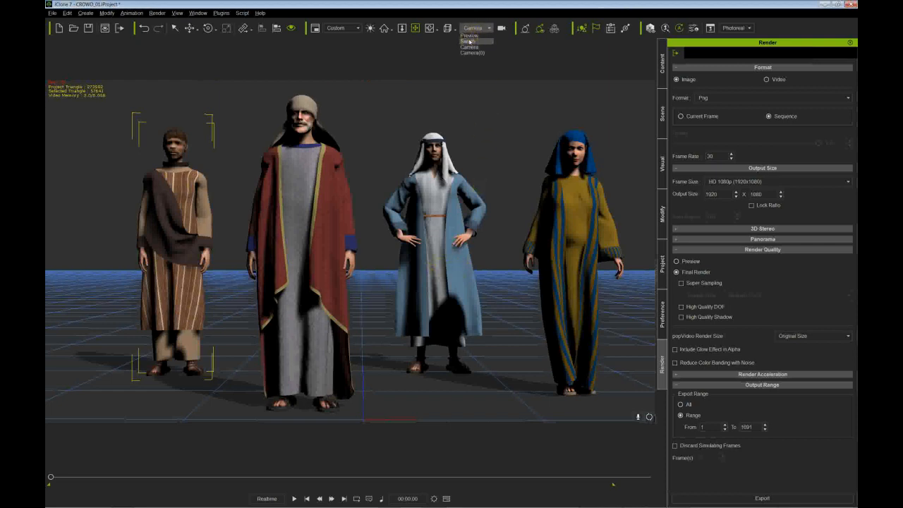
pyautogui.click(469, 35)
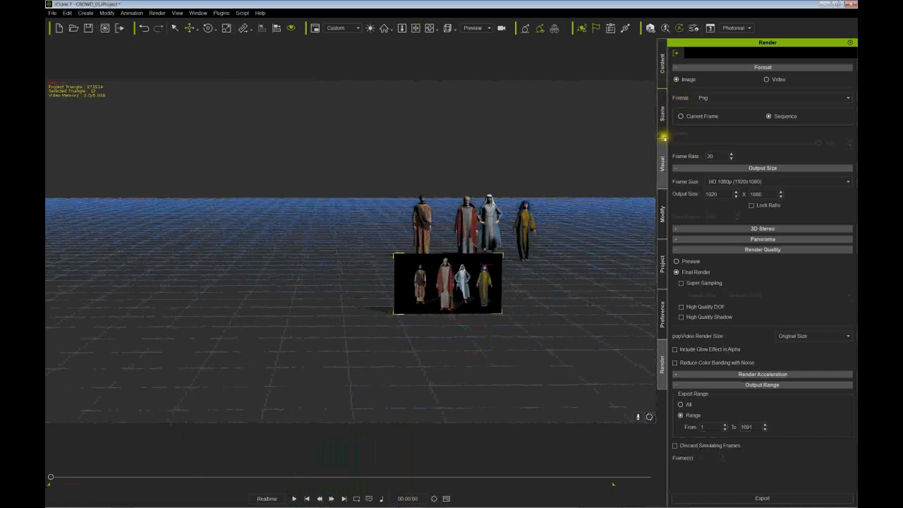
# Load CROWD_MATTE_01.wmv into the plane material's Opacity channel
pyautogui.click(661, 213)
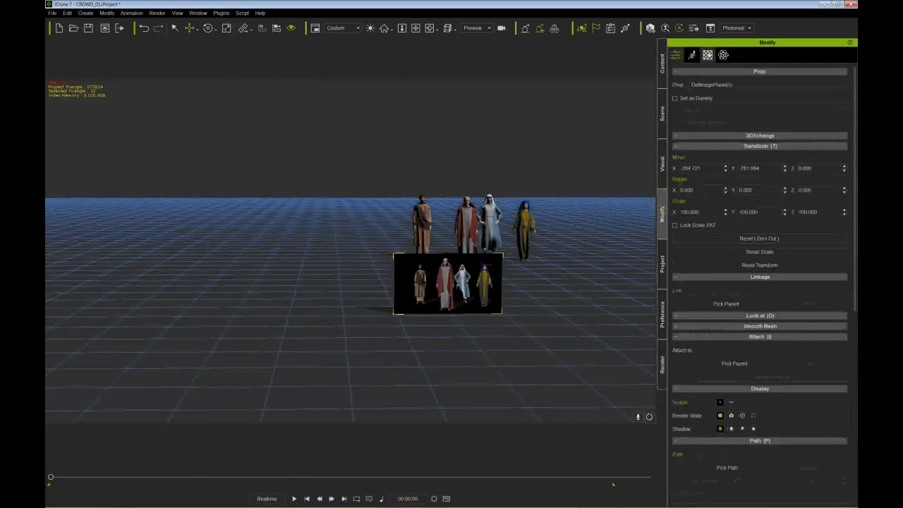
pyautogui.click(692, 55)
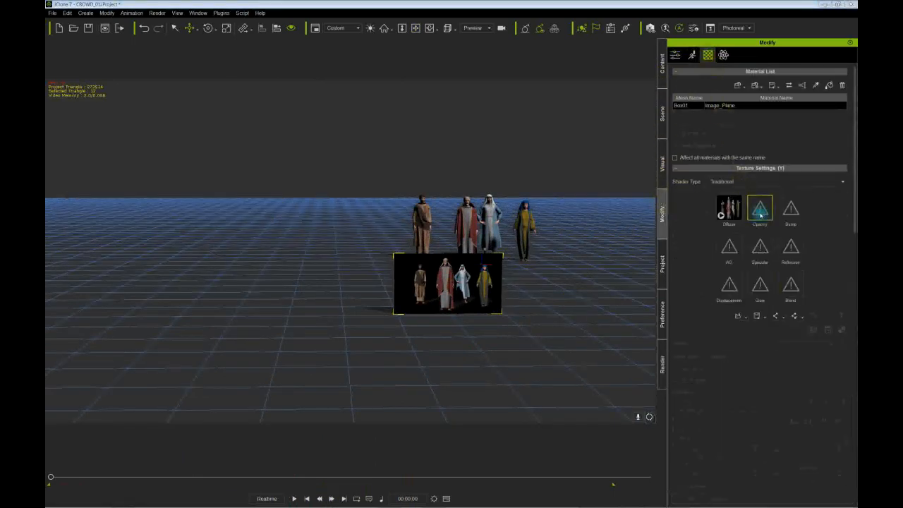
pyautogui.click(760, 207)
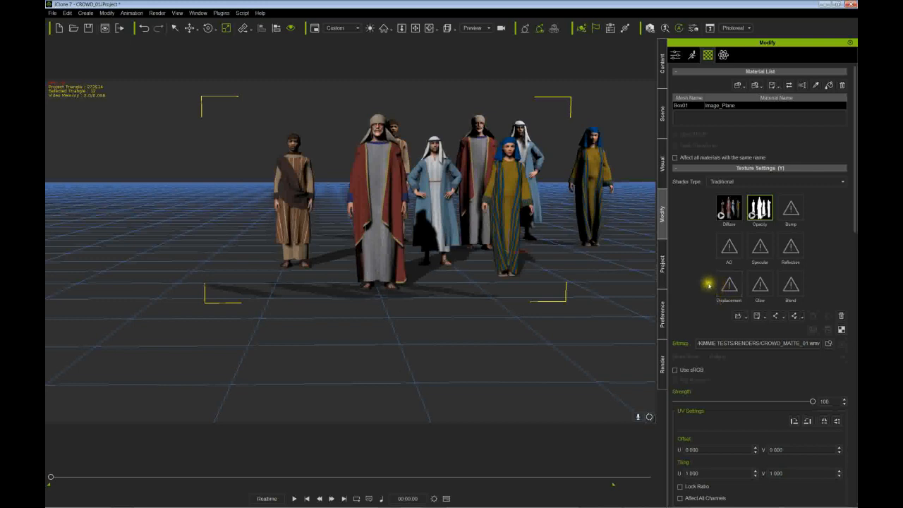
pyautogui.scroll(-3)
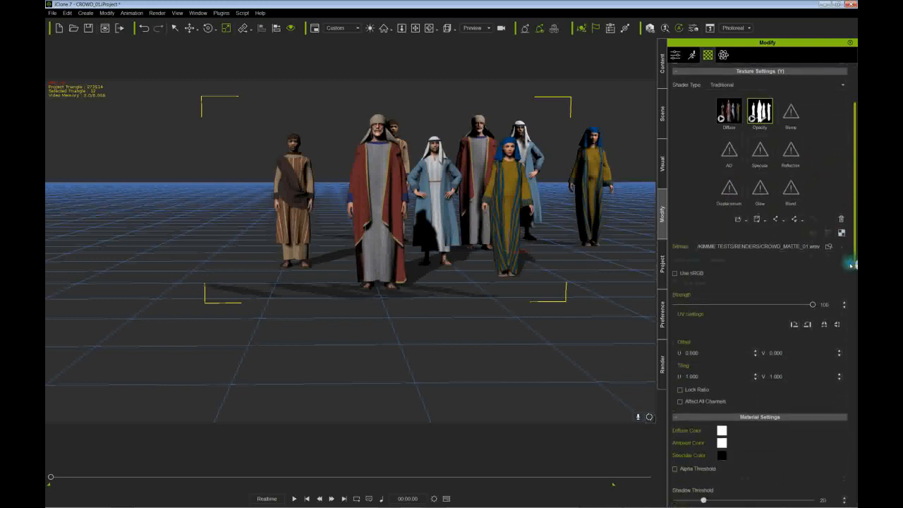
pyautogui.scroll(-3)
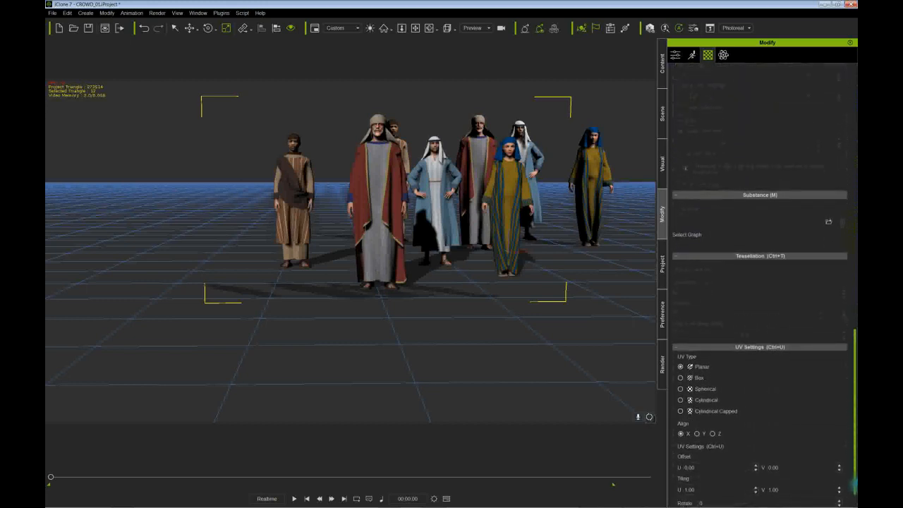
pyautogui.scroll(3)
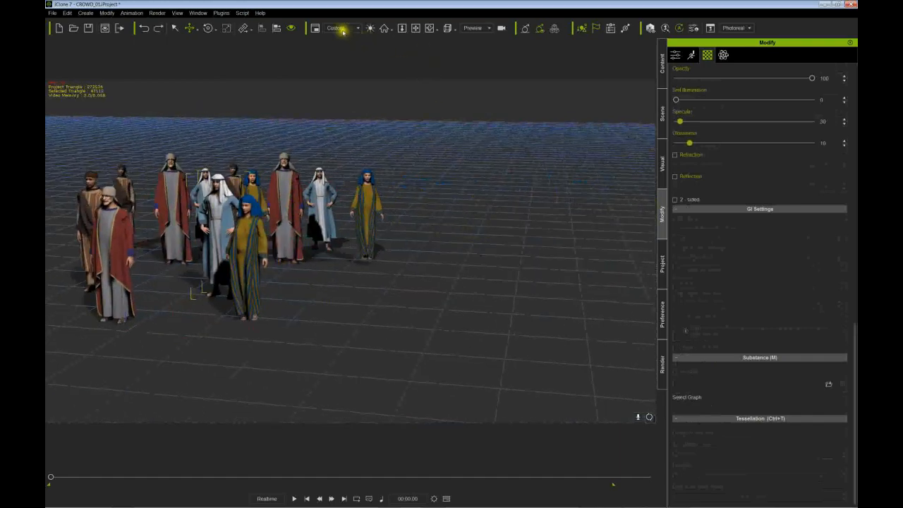
# Switch to Camera01, play the shot, then rewind to frame 0
pyautogui.click(357, 28)
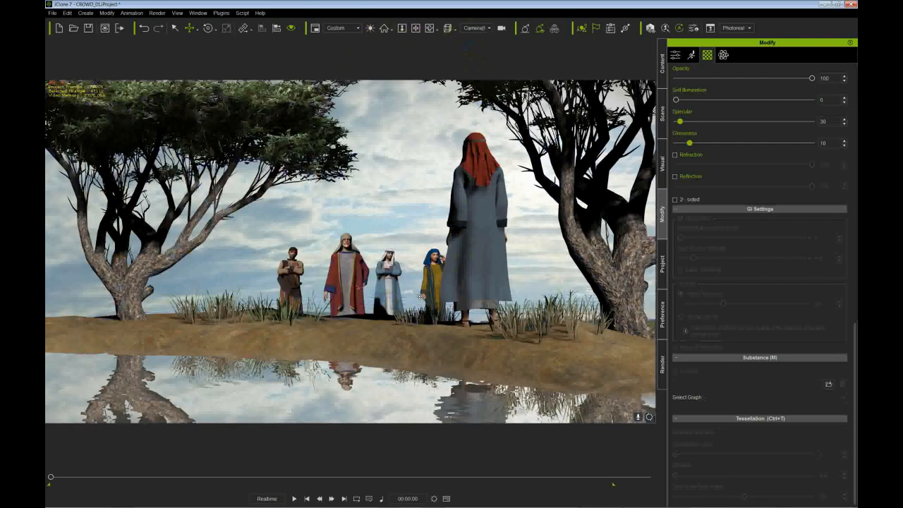
pyautogui.click(293, 498)
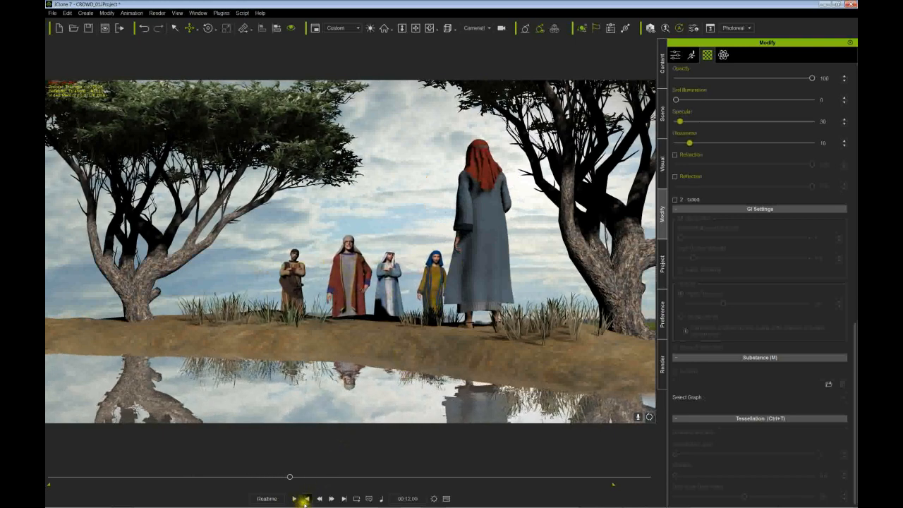
pyautogui.click(306, 499)
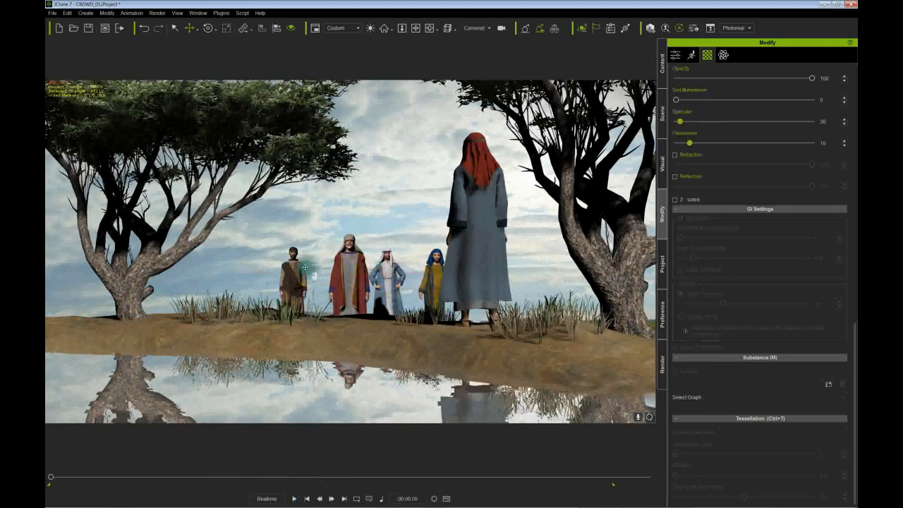